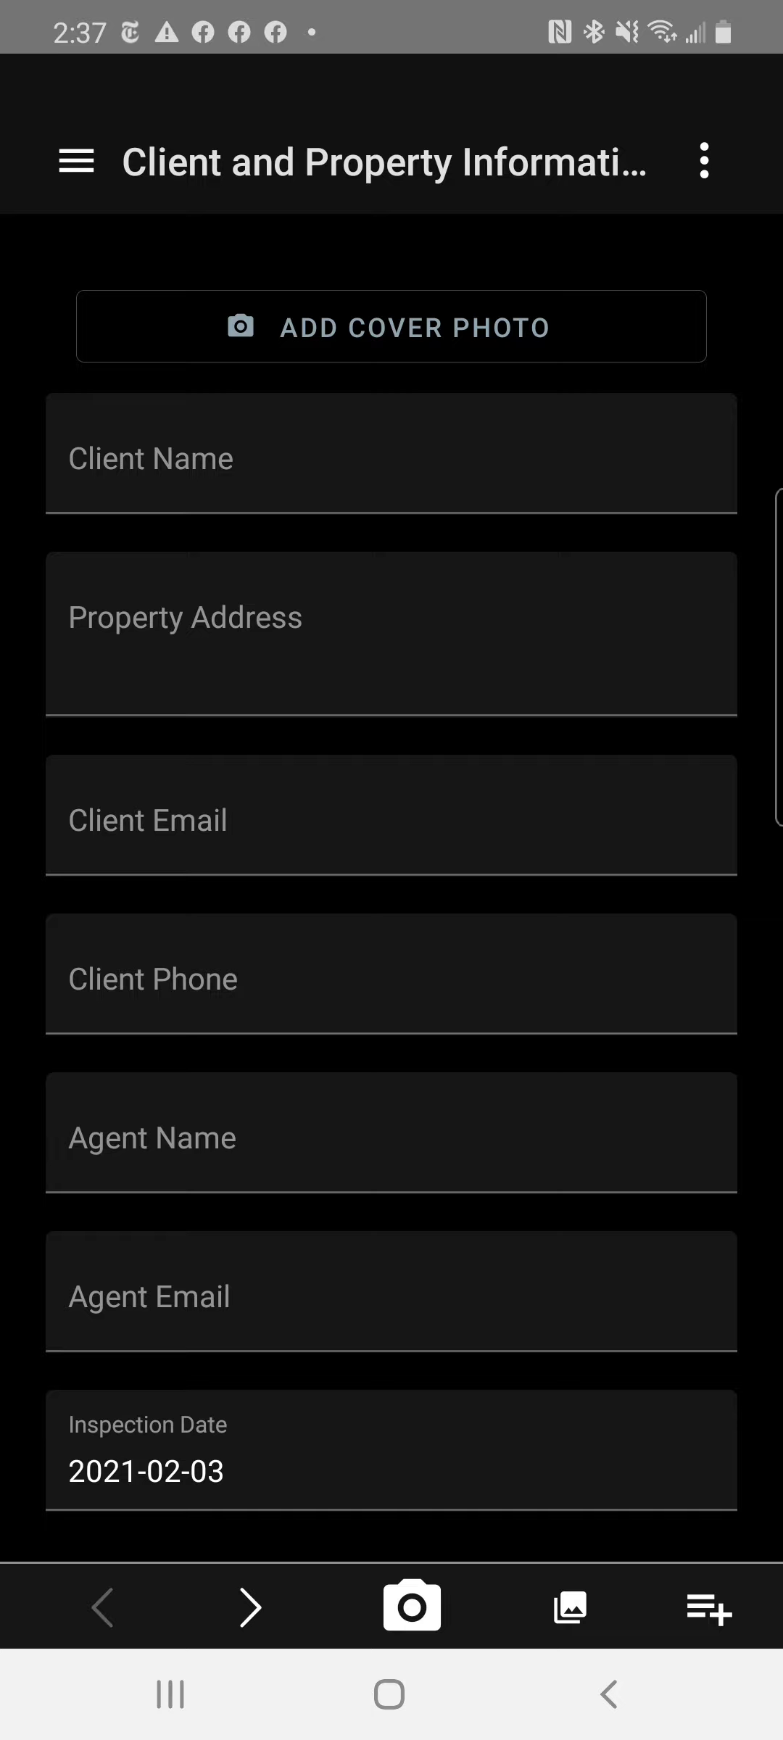
Leave the ScribeWare inspection report for the phone's home screen.
click(569, 1608)
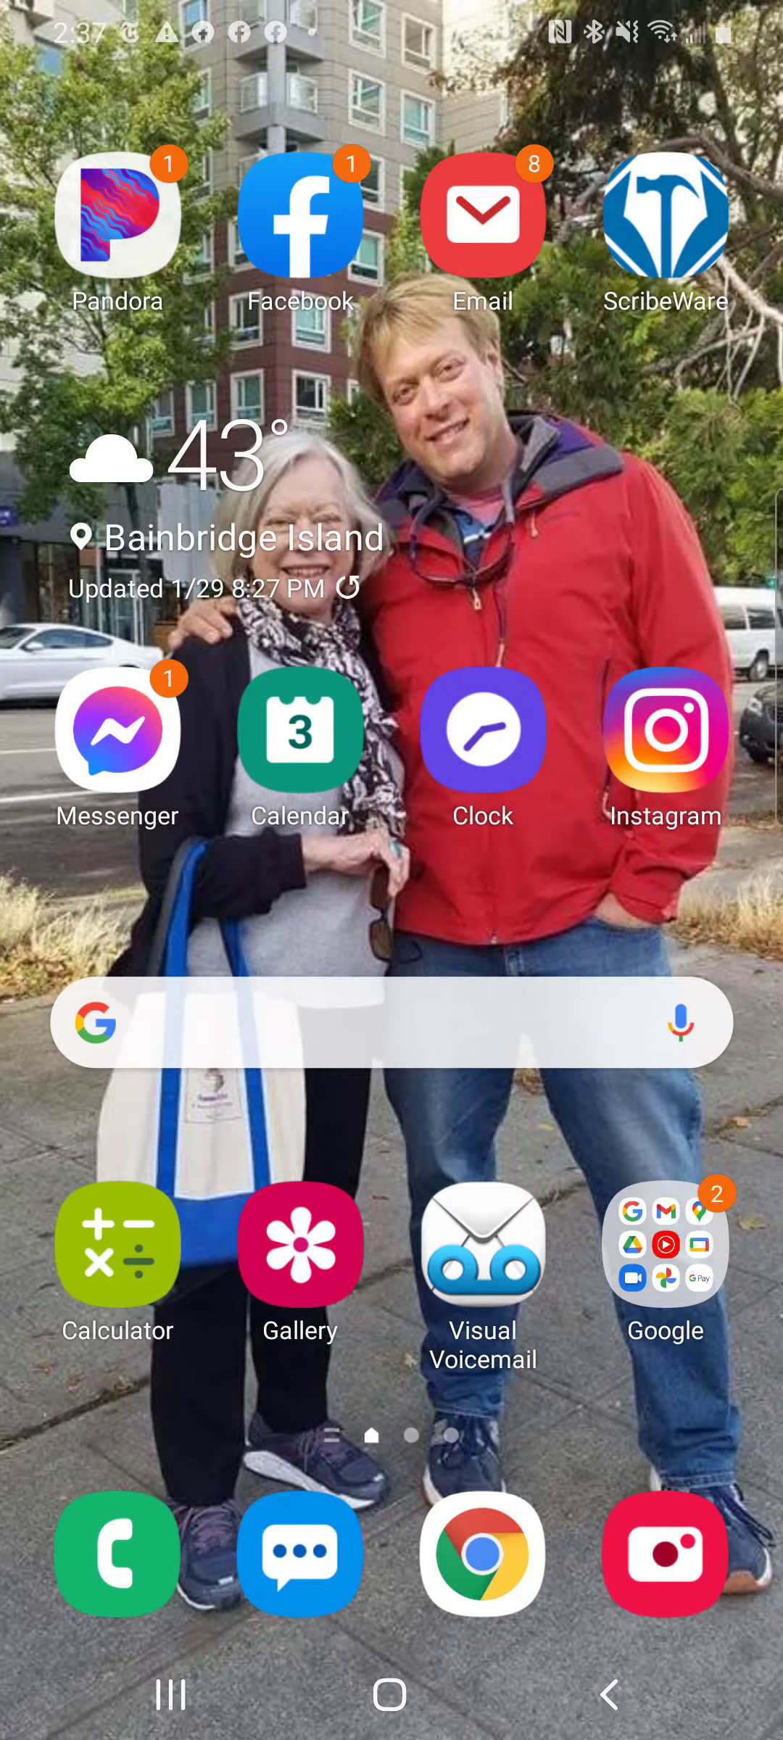
Open the phone's photo gallery showing the marked inspection photos and video.
click(300, 1242)
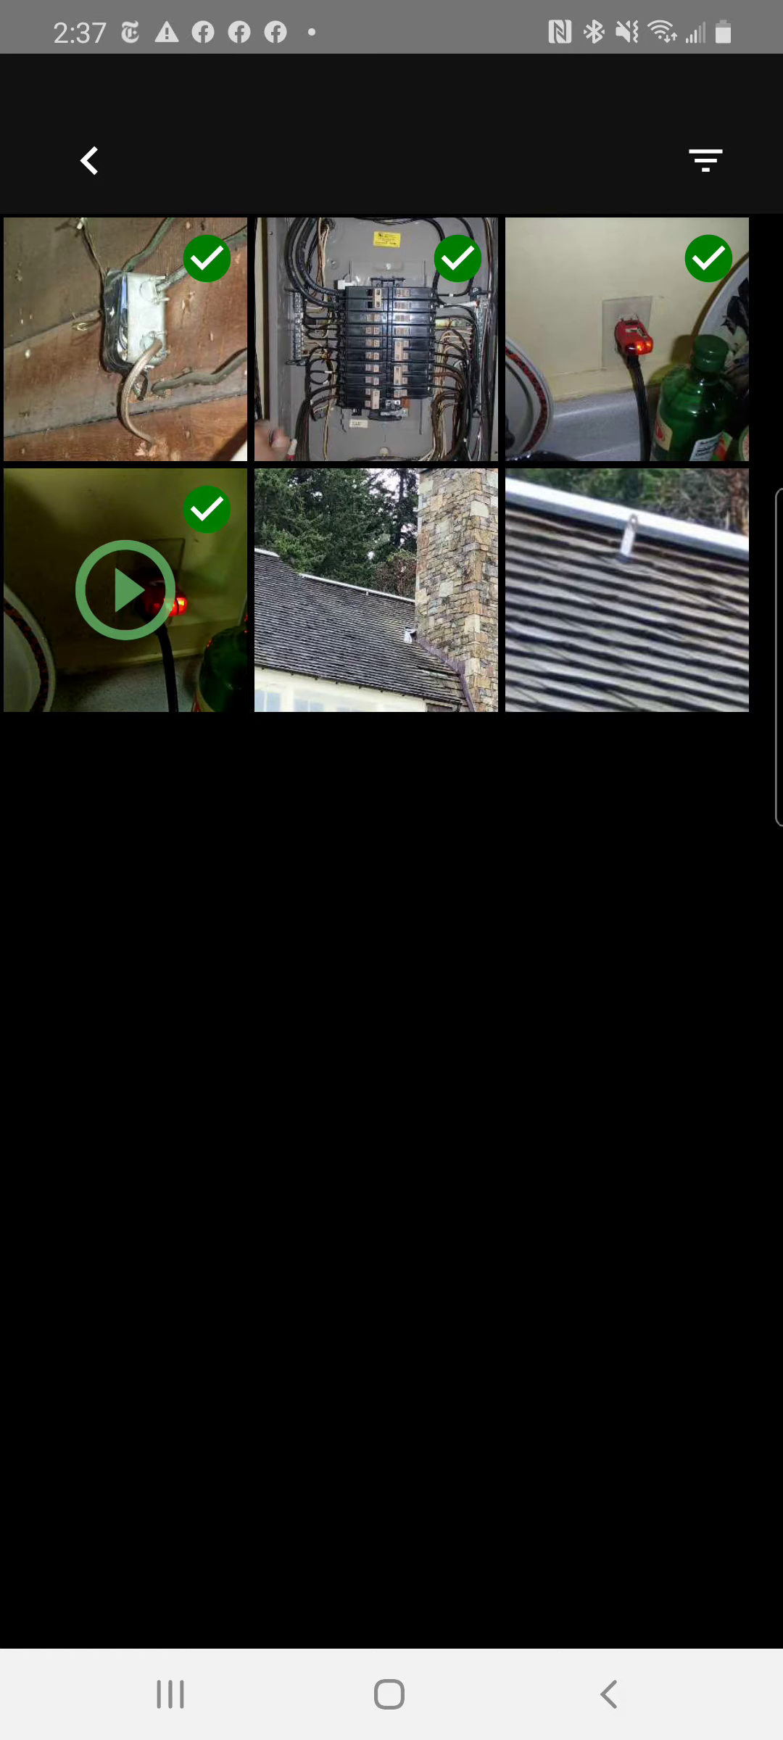
Navigate from the photos back into the report's Roof Materials page under Roof, Chimney and Gutters.
click(89, 159)
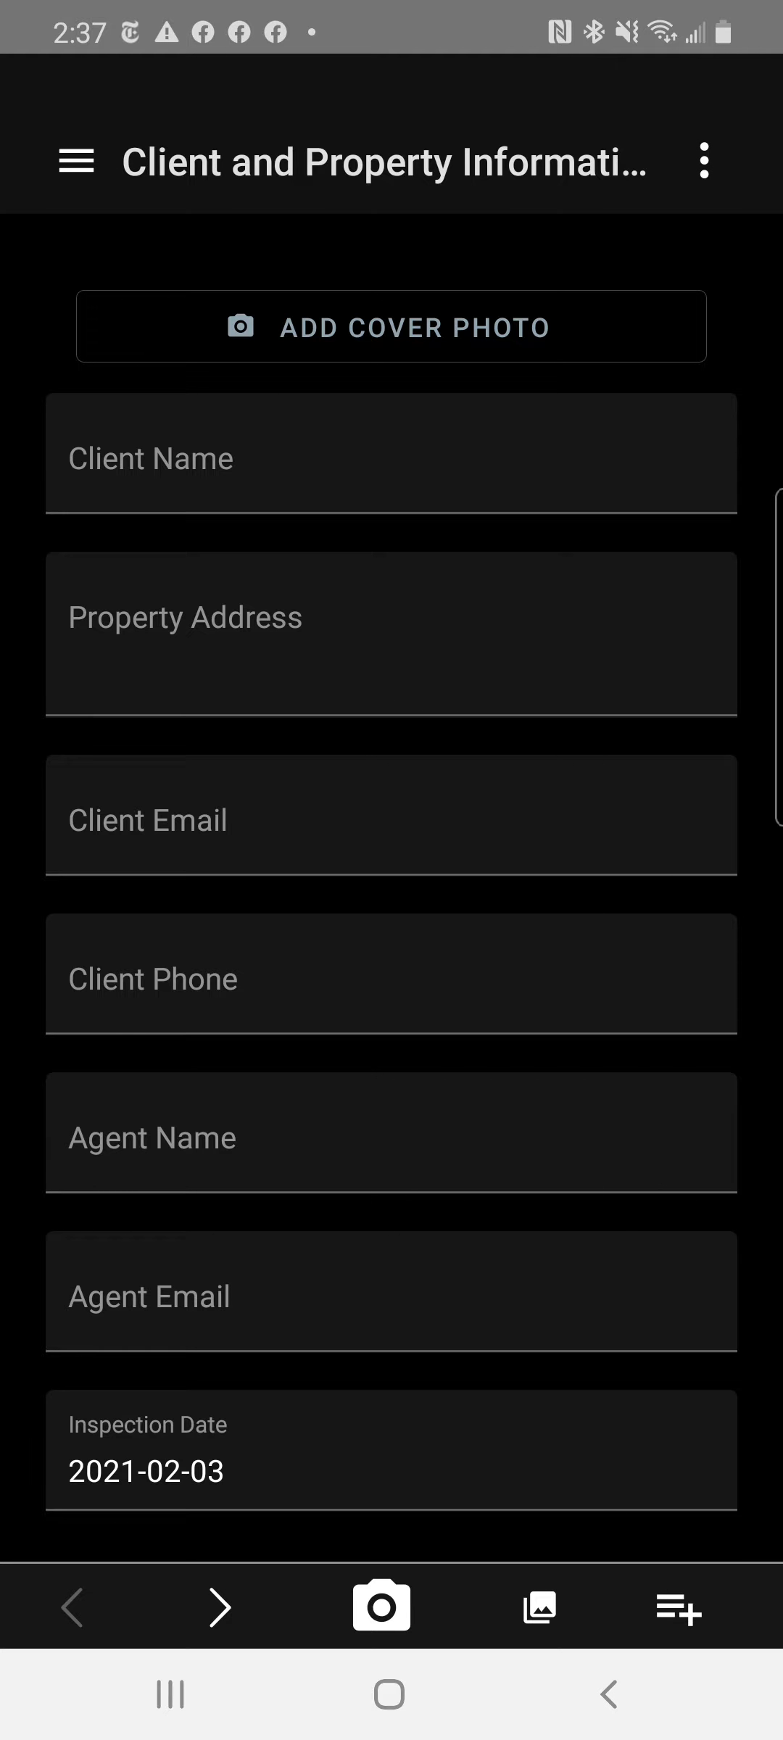
click(75, 161)
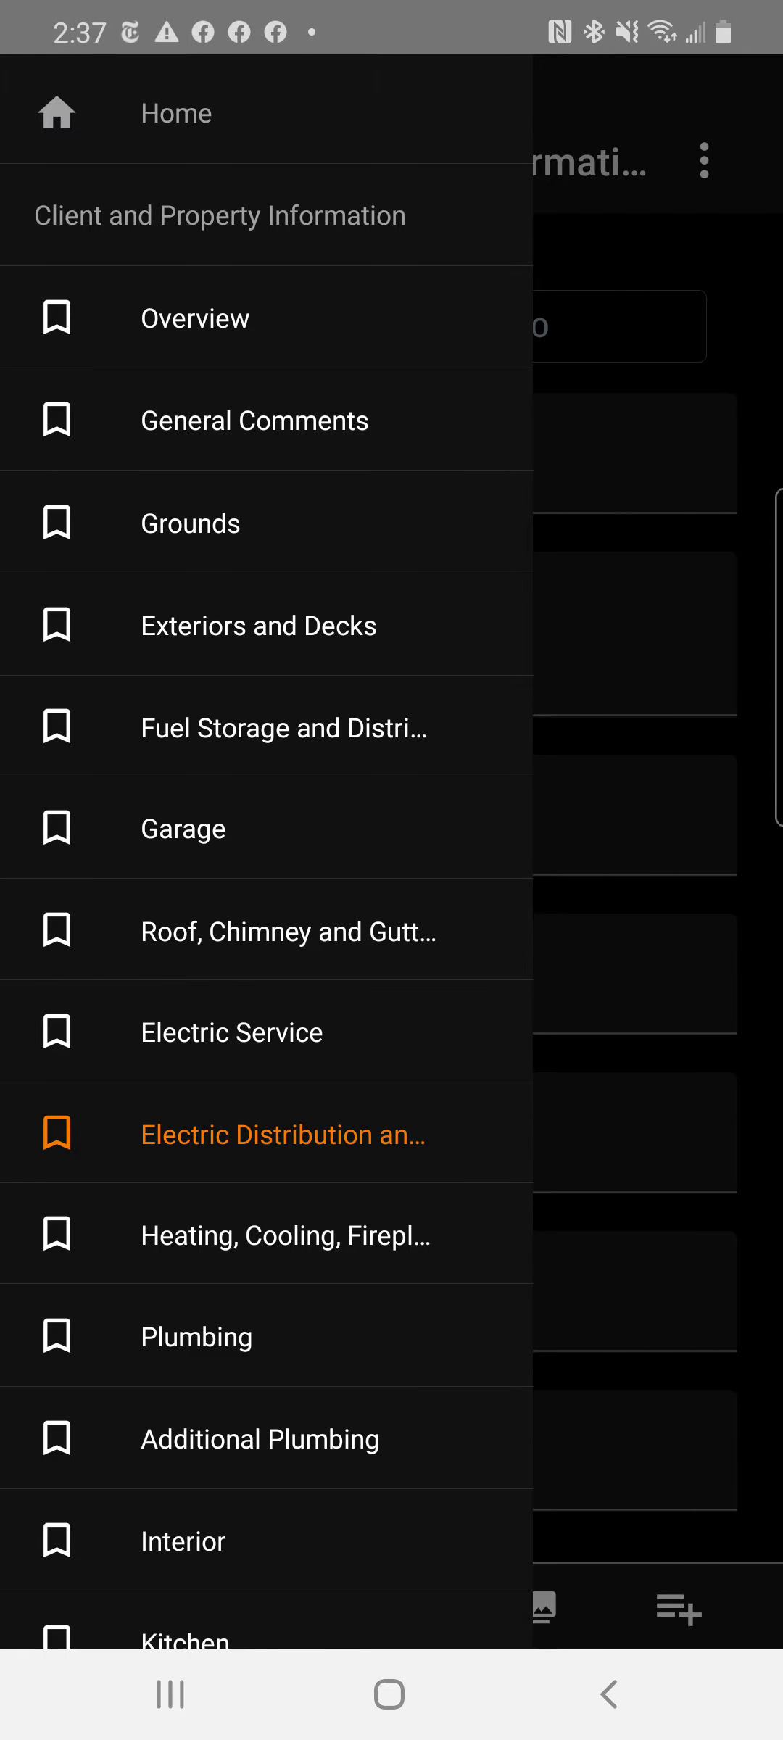
click(289, 931)
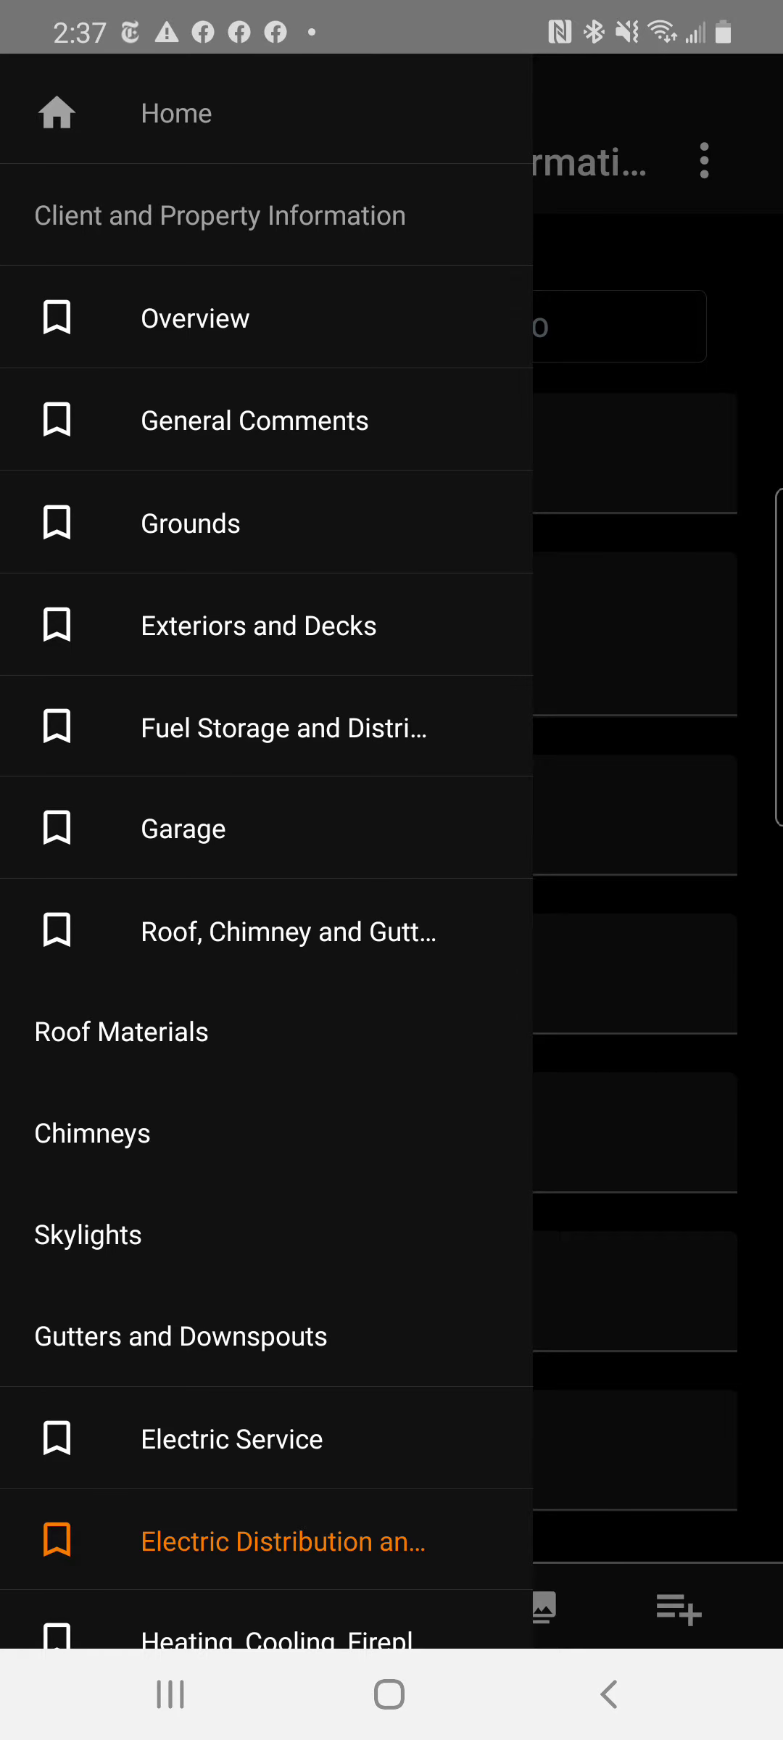
click(120, 1031)
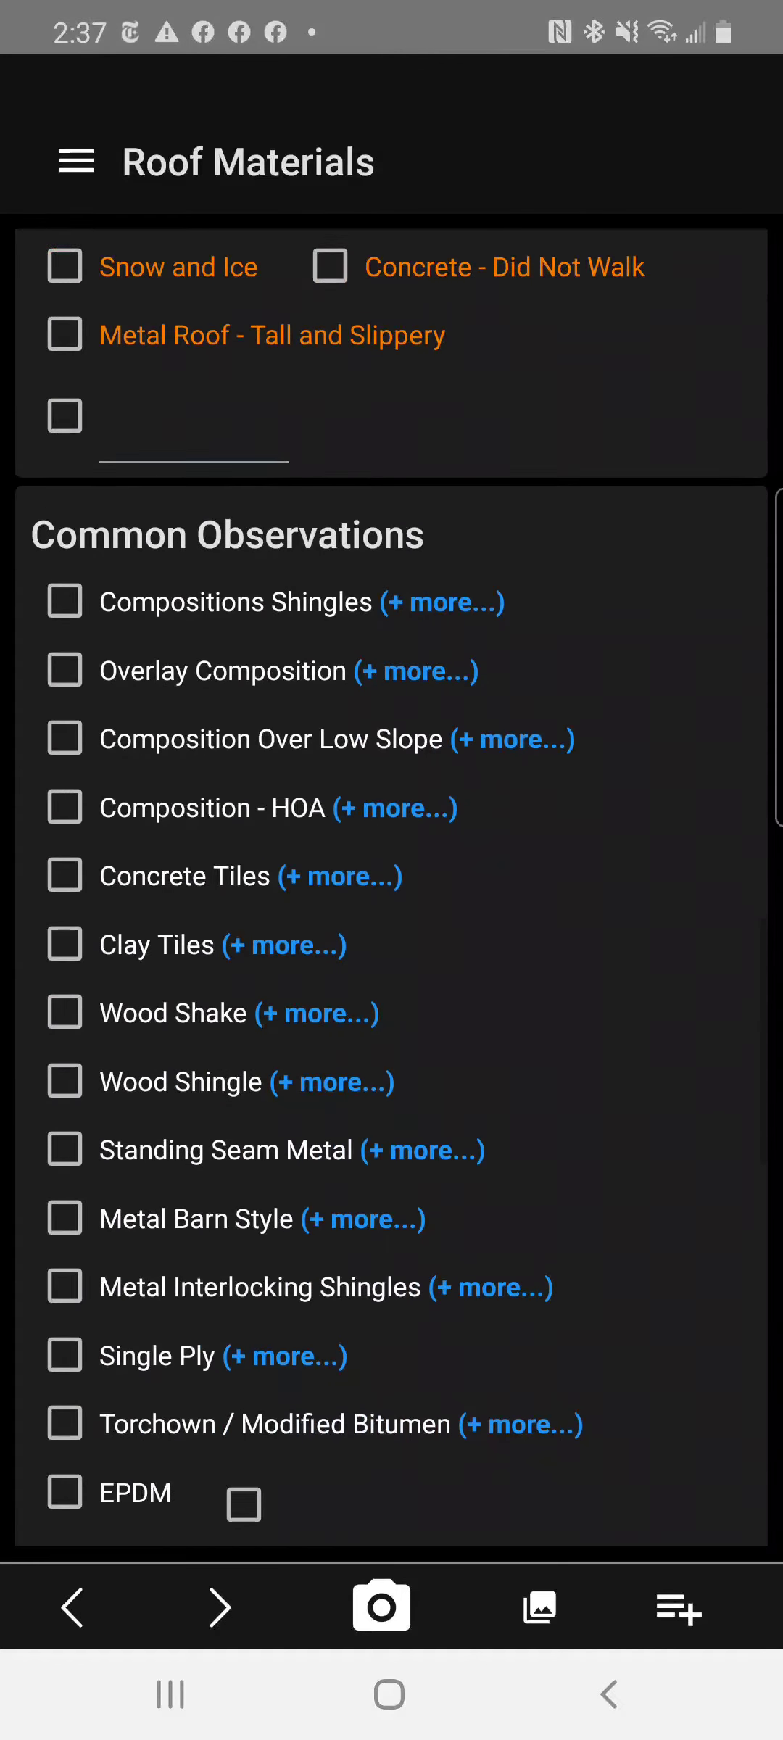
Select the roof anchor photo from the inspection's photo collection.
click(538, 1607)
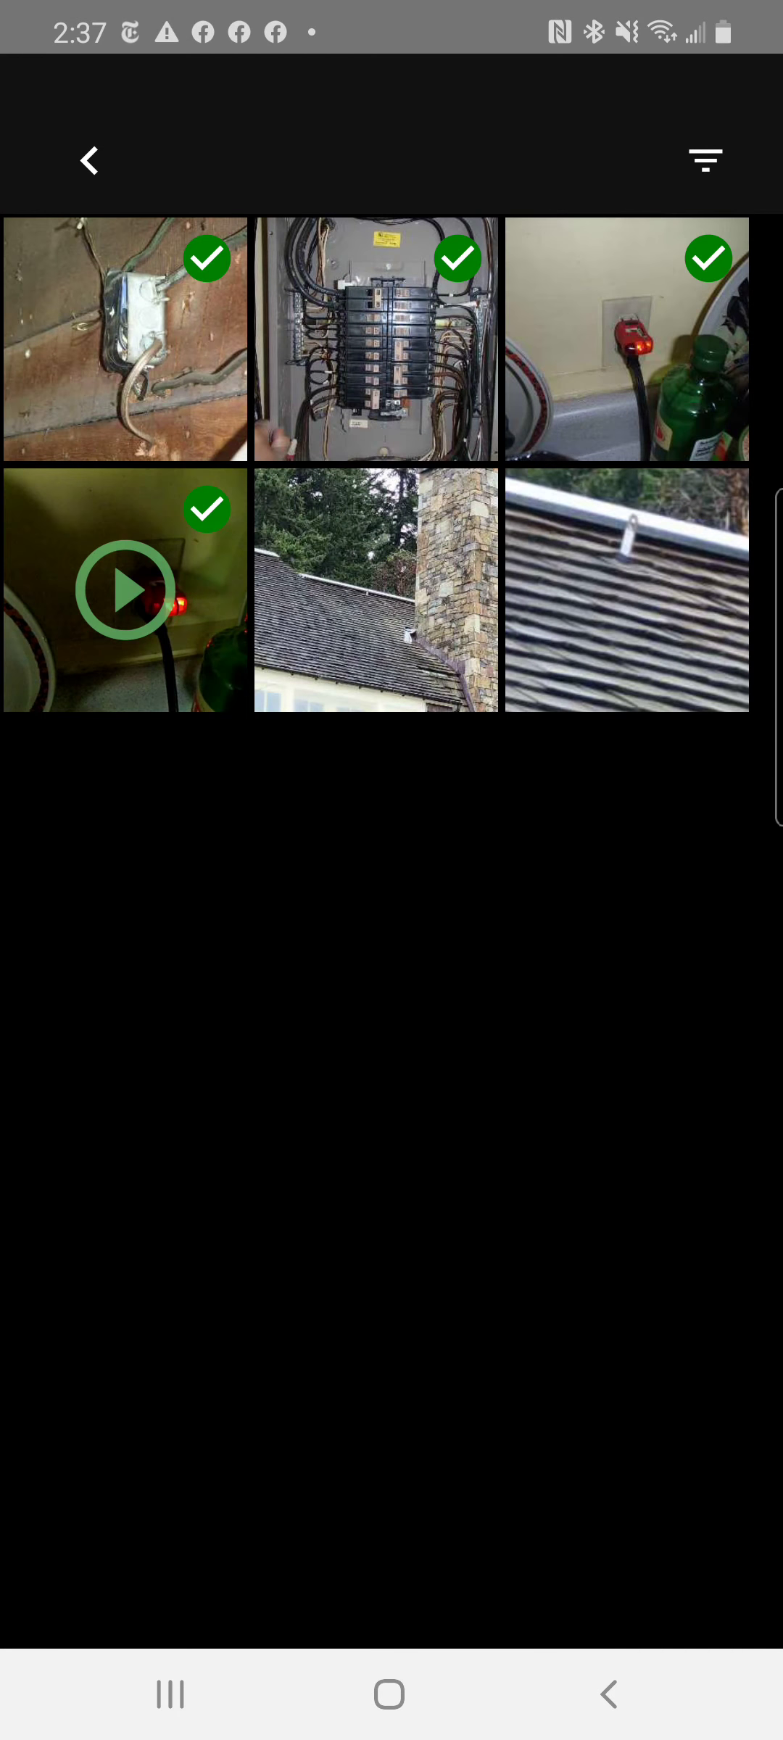
click(627, 589)
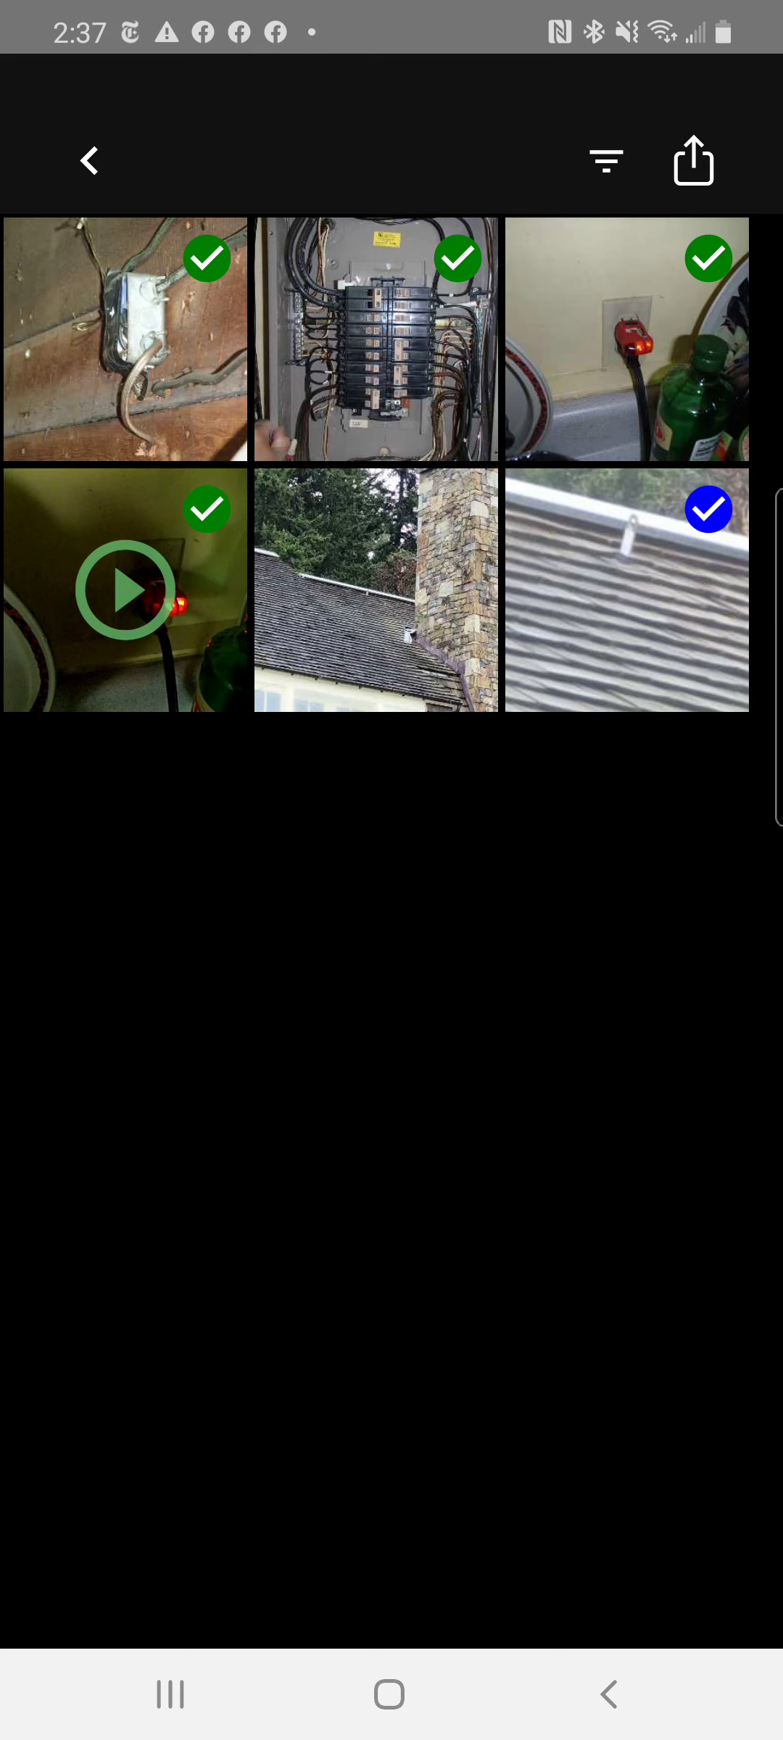